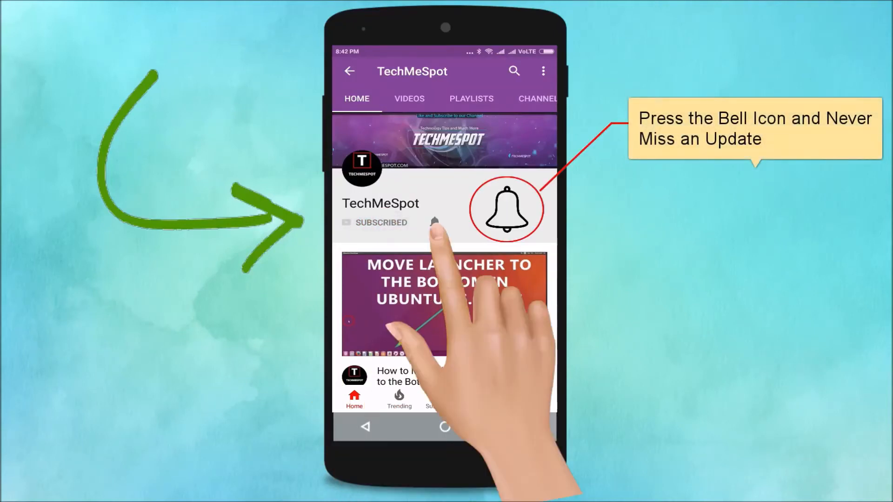
Search the Play Store for 'whatsapp' and view the WhatsApp Messenger listing.
left_click(435, 222)
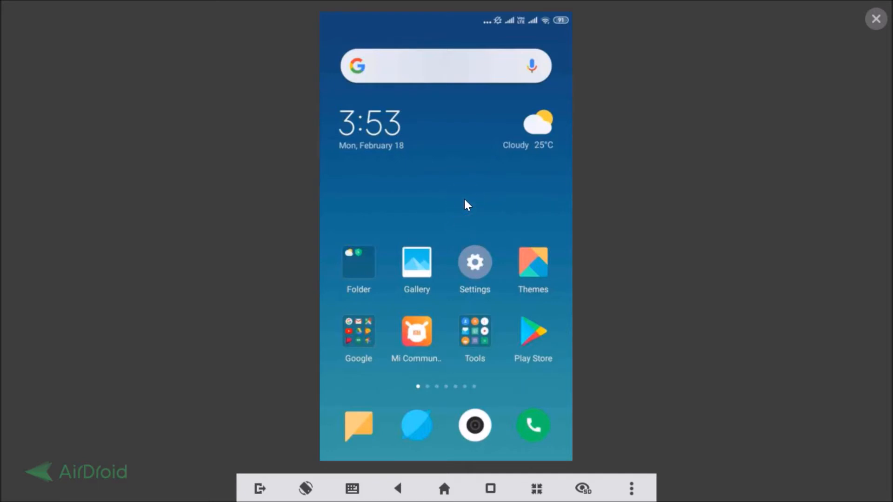
left_click(532, 338)
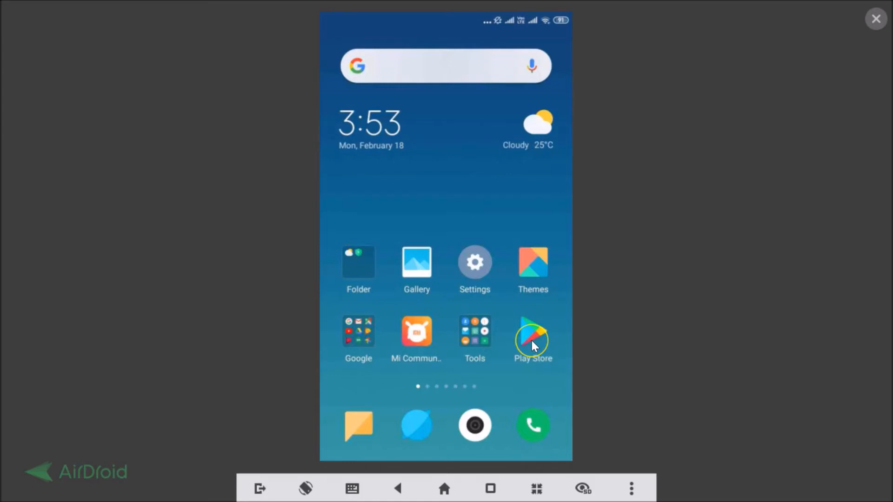
left_click(532, 336)
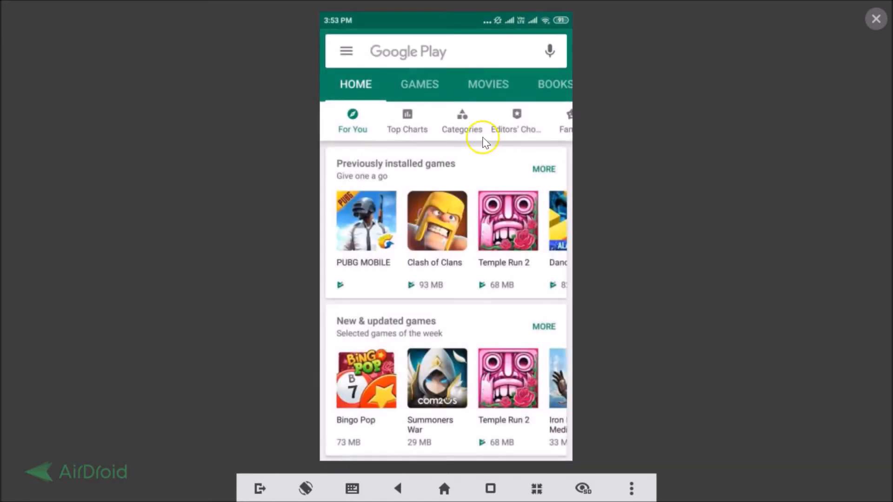
mouse_move(456, 58)
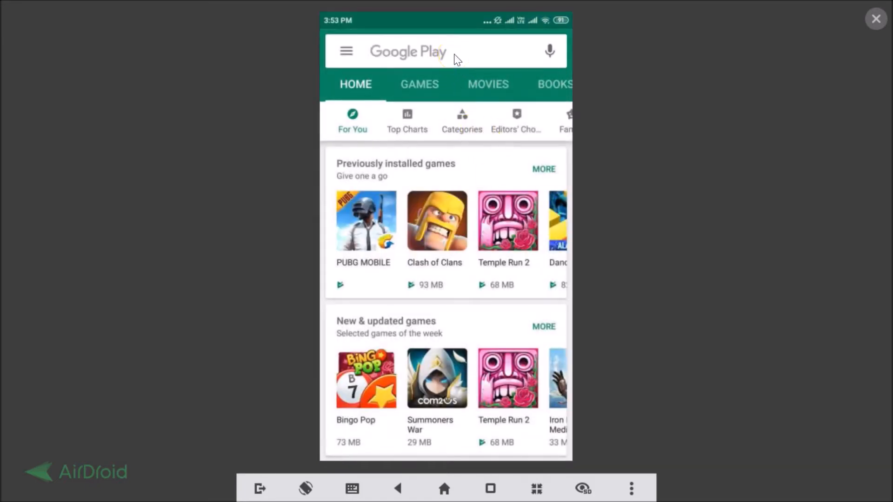
left_click(433, 52)
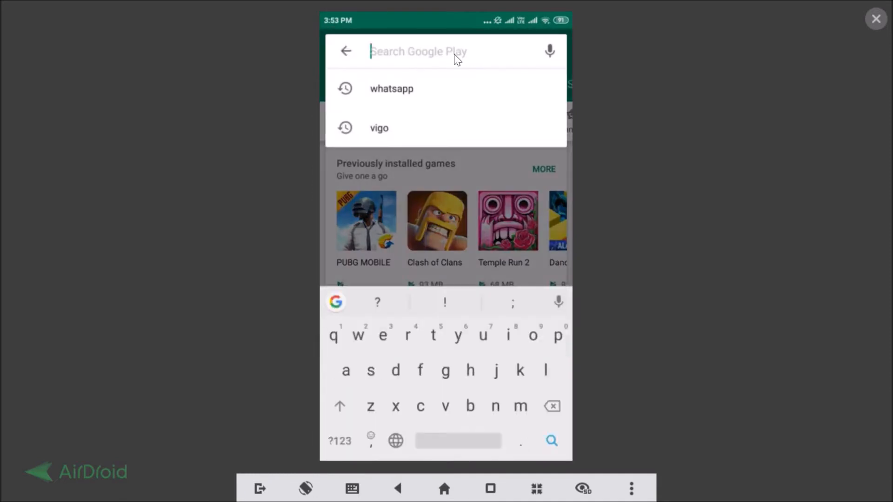
type("whatsa")
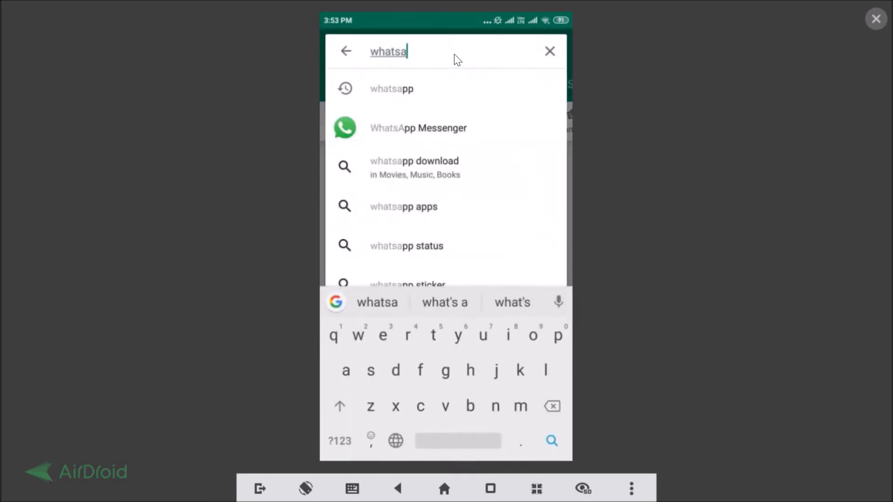
type("pp")
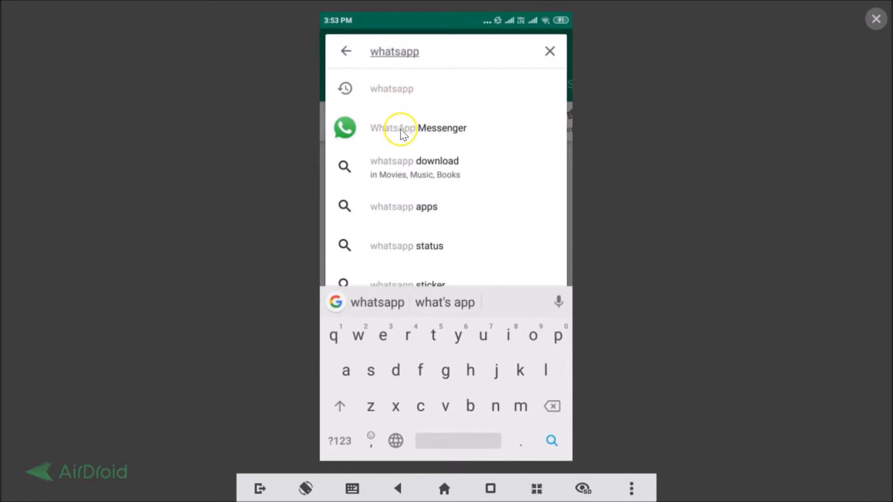
left_click(419, 128)
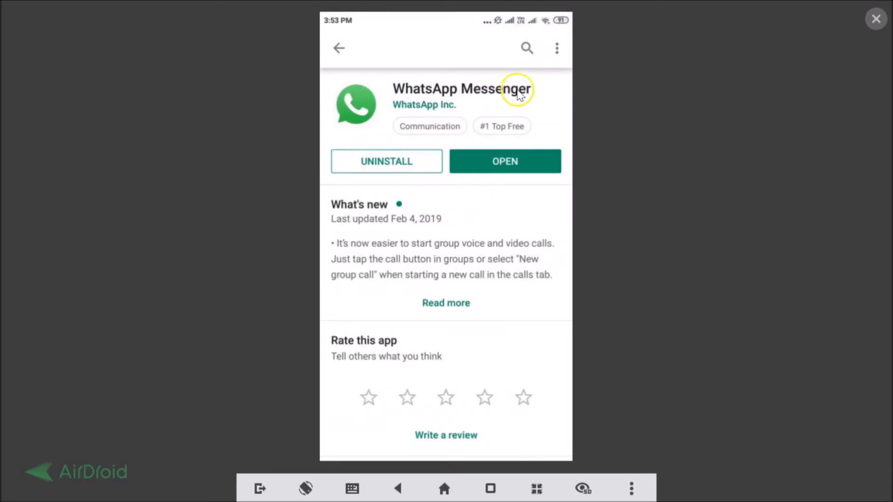
mouse_move(415, 185)
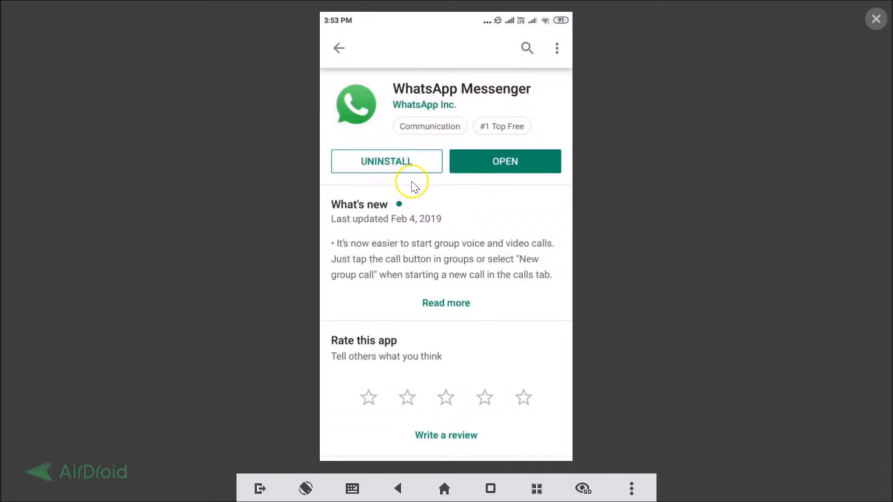
mouse_move(435, 186)
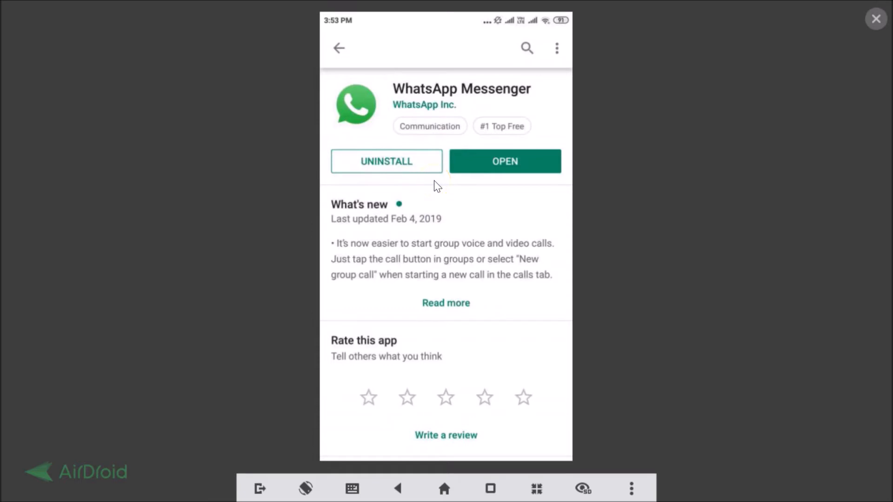
mouse_move(447, 214)
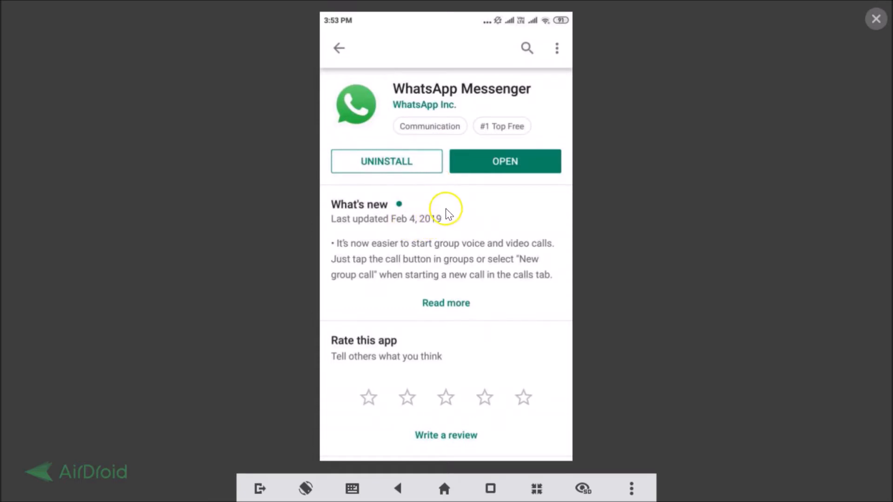
mouse_move(489, 203)
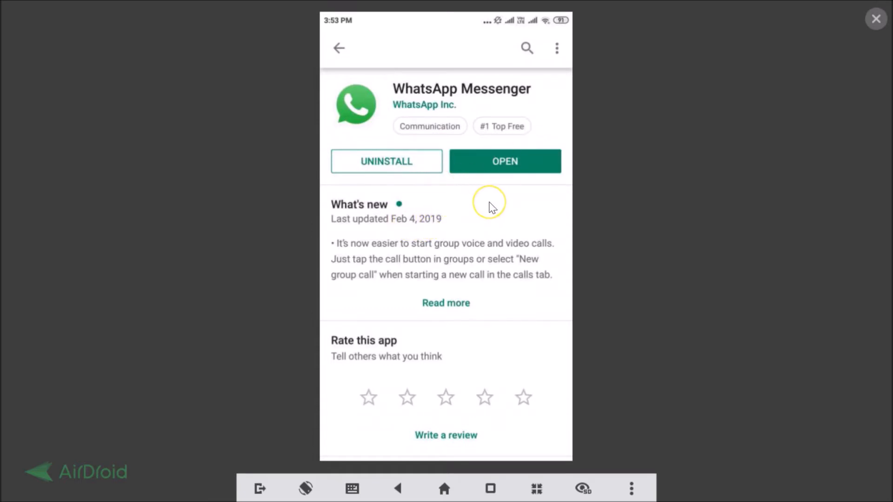
Leave the listing after confirming WhatsApp shows as installed.
left_click(527, 48)
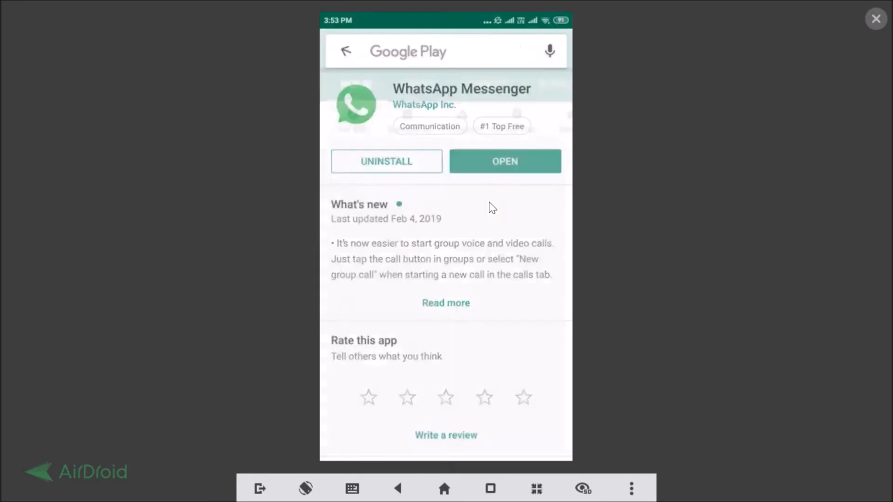
Launch WhatsApp from the home screen and enter the 'test group' chat.
left_click(444, 489)
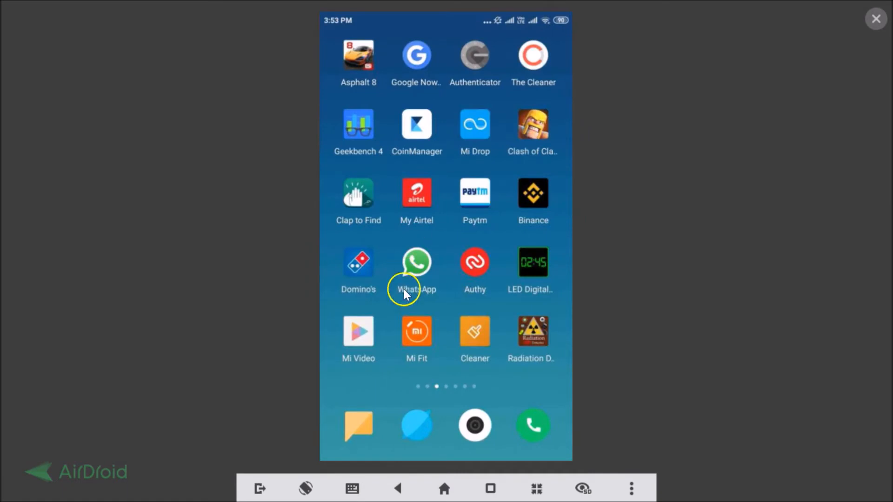
mouse_move(417, 264)
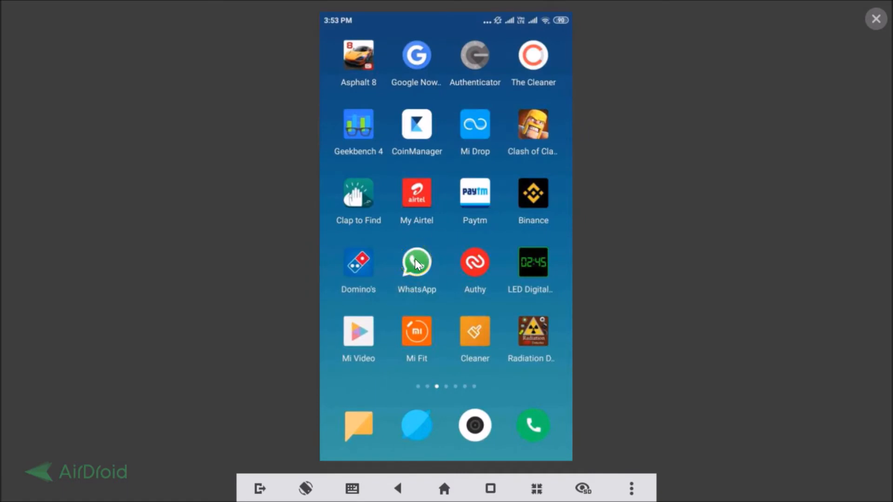
left_click(417, 263)
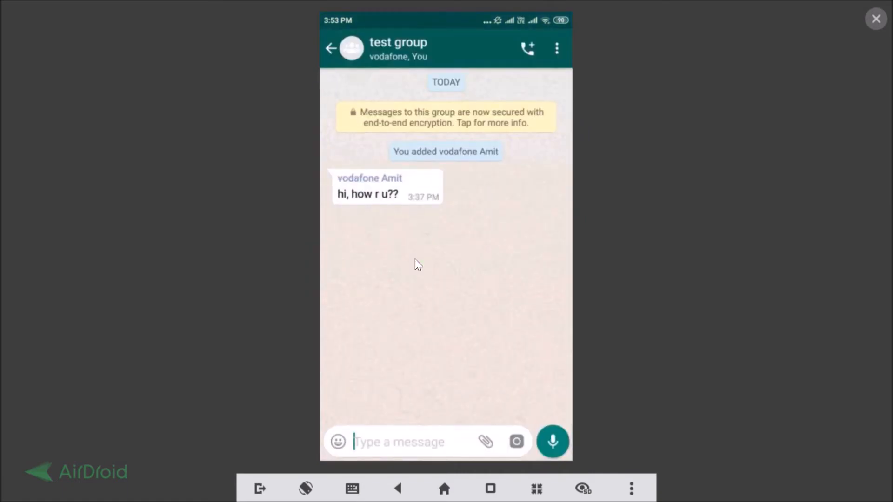
left_click(331, 48)
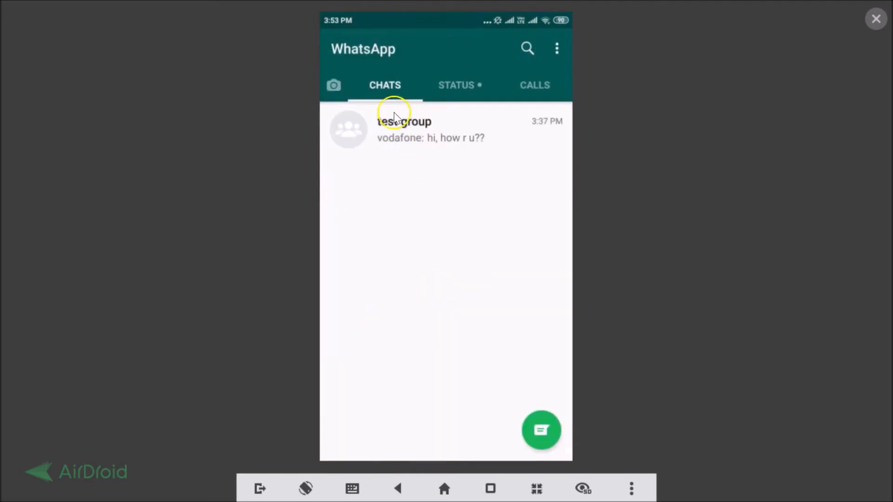
mouse_move(462, 134)
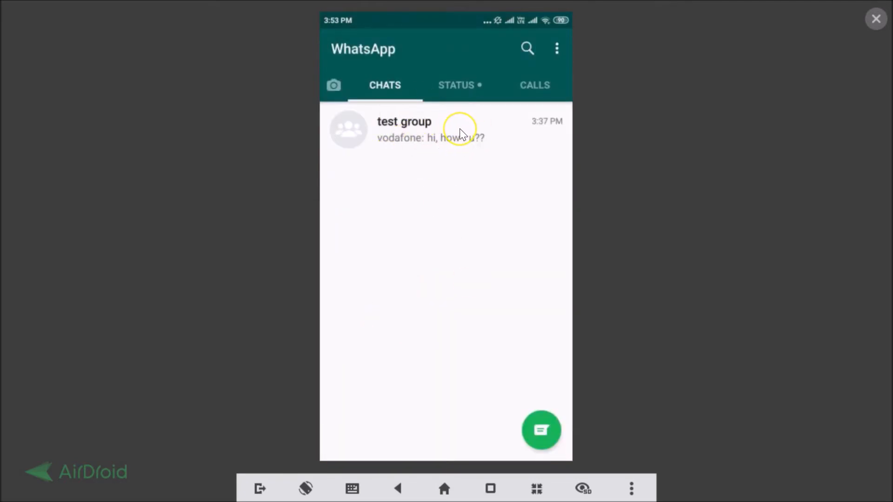
left_click(445, 130)
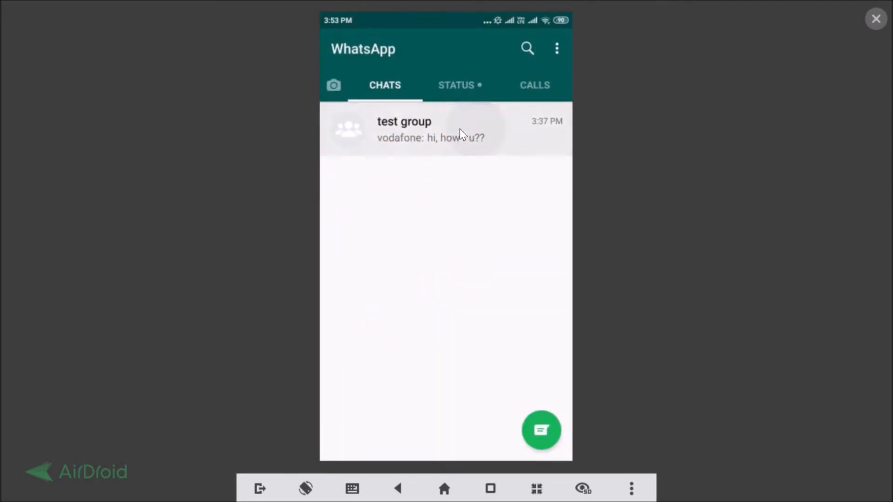
left_click(431, 130)
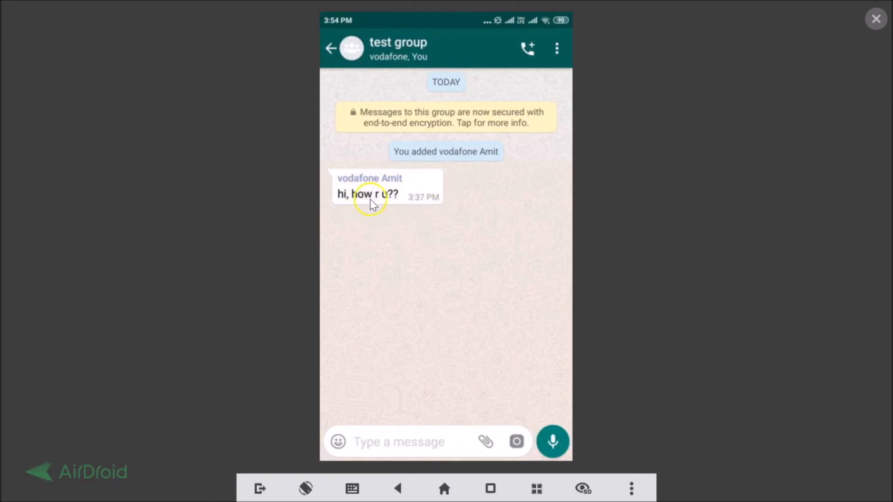
mouse_move(406, 196)
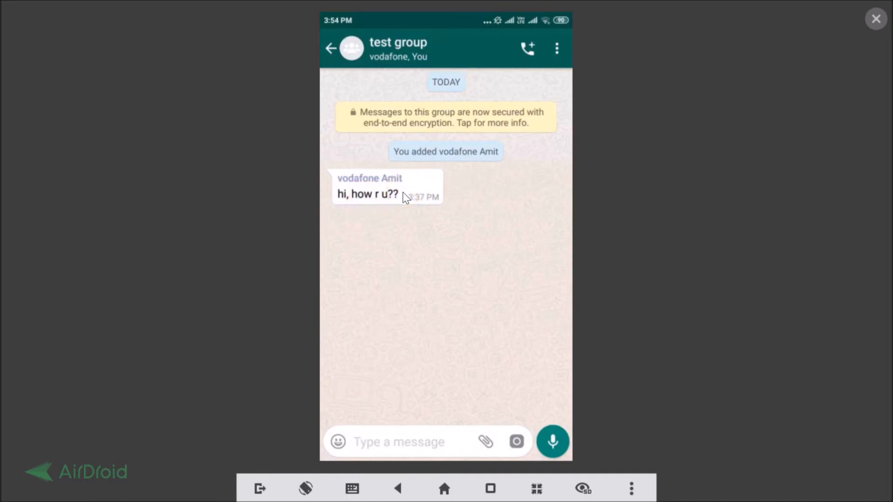
Select 'hi, how r u??' and choose Reply privately from the overflow menu.
double_click(368, 194)
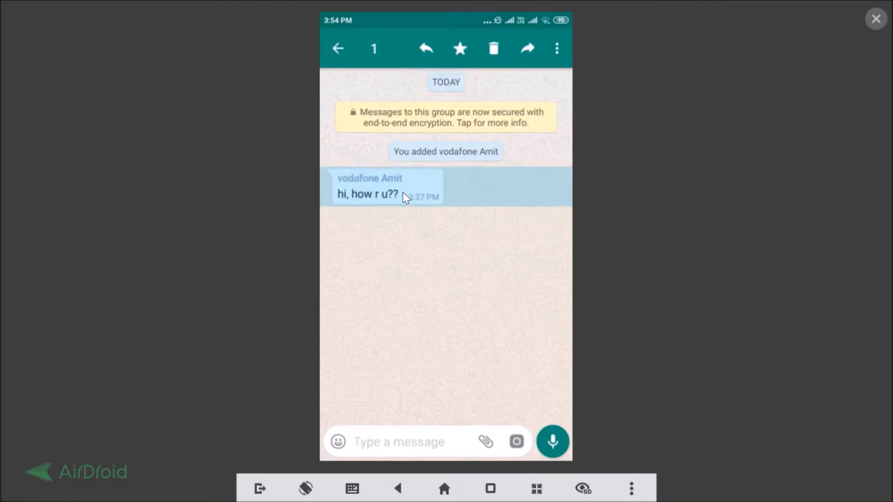
mouse_move(558, 47)
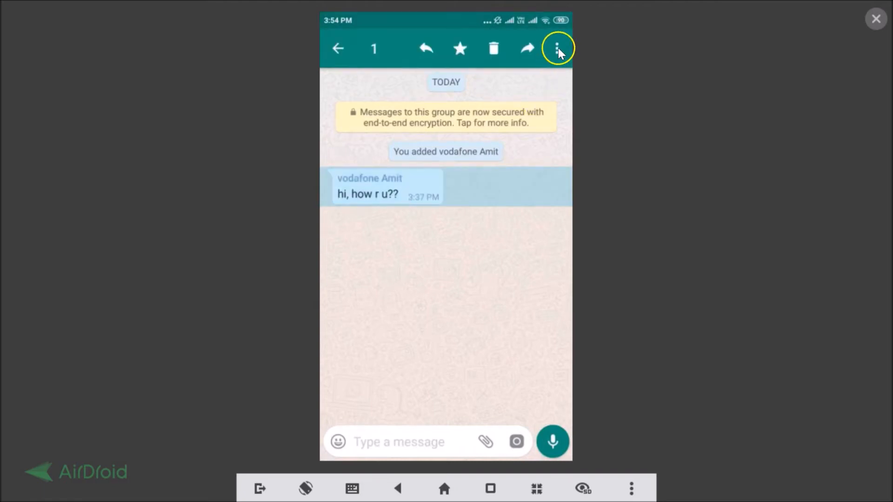
left_click(558, 48)
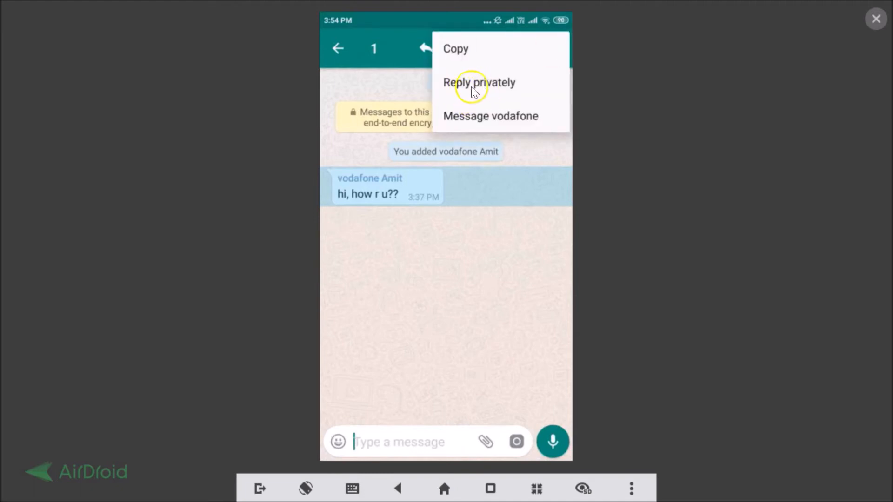
mouse_move(491, 95)
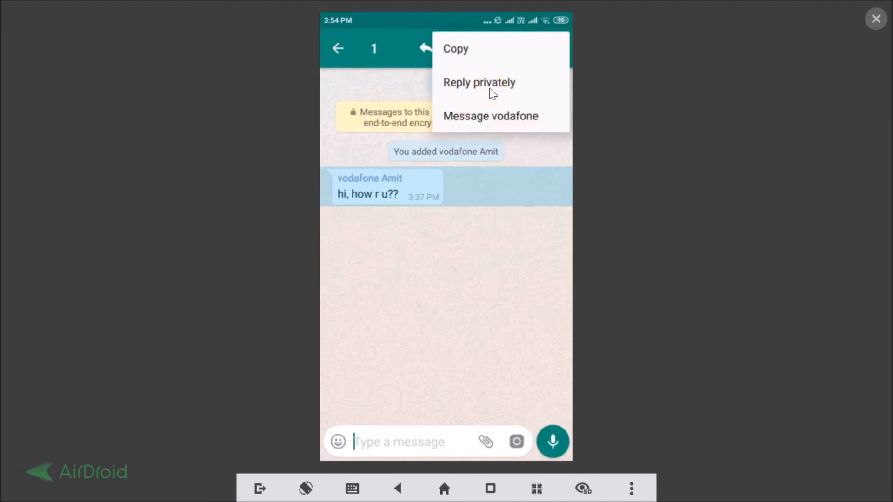
left_click(479, 82)
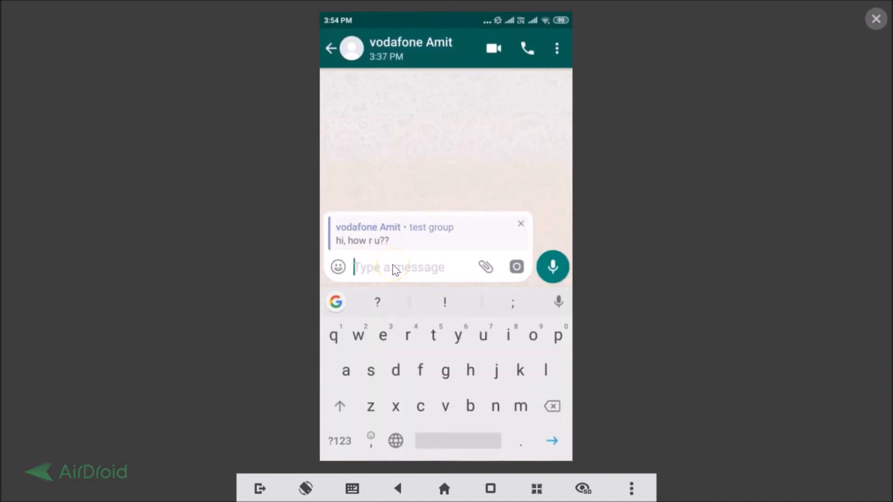
Send 'i m fine' as the private reply quoting 'hi, how r u??'.
type("i m")
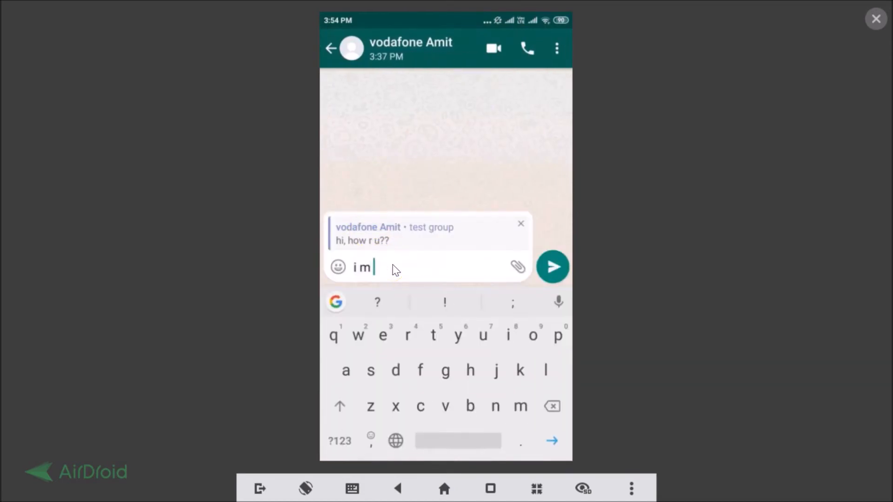
type("fine")
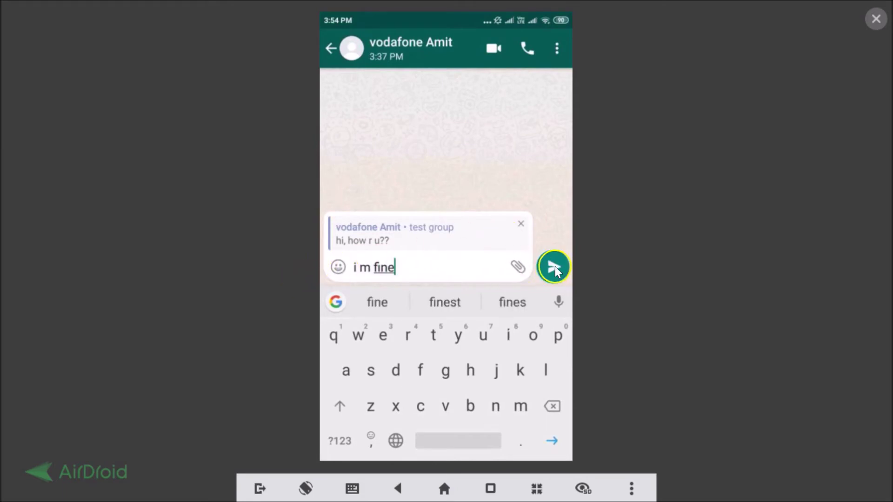
left_click(553, 267)
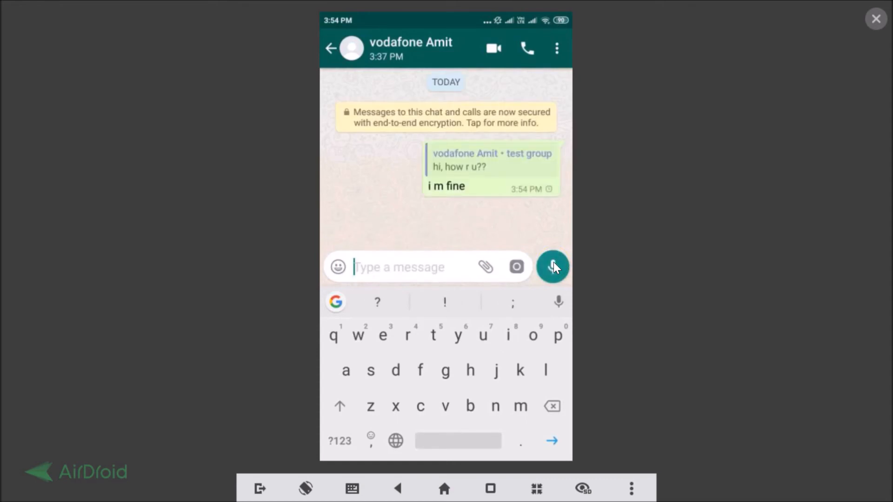
left_click(552, 267)
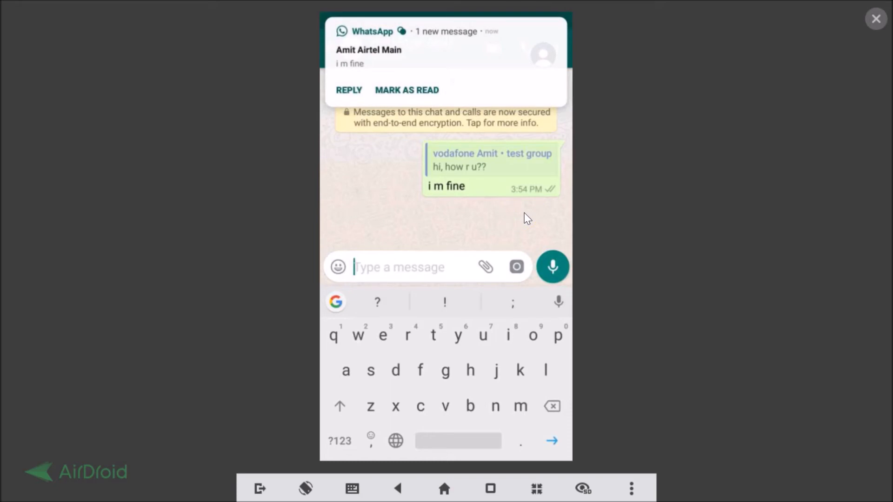
On the receiving device view the received 'i m fine' chat and test group, then return to Chats.
left_click(443, 488)
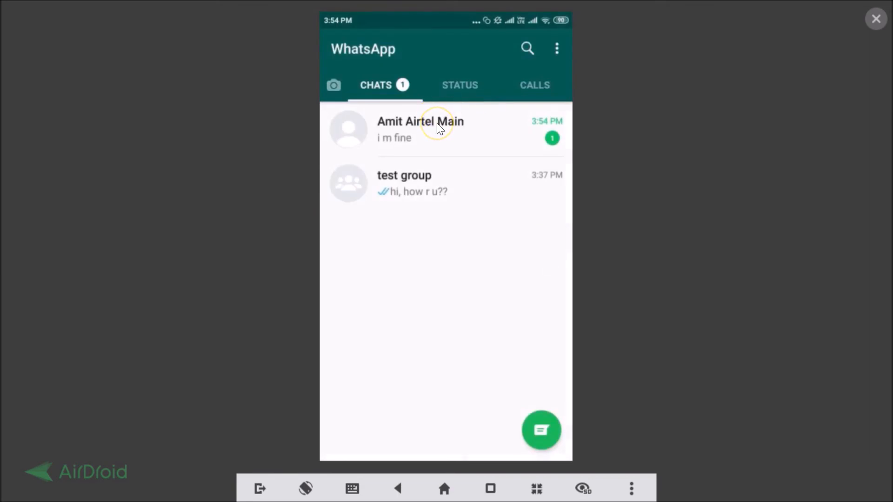
left_click(420, 130)
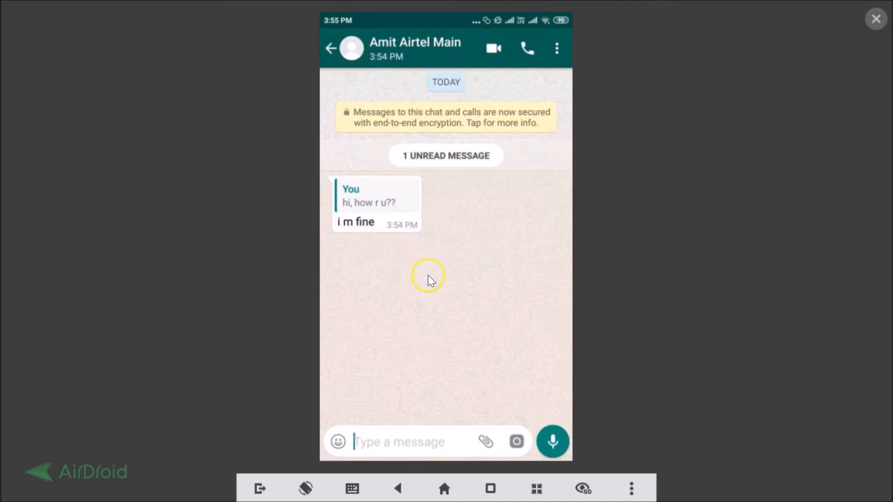
mouse_move(332, 49)
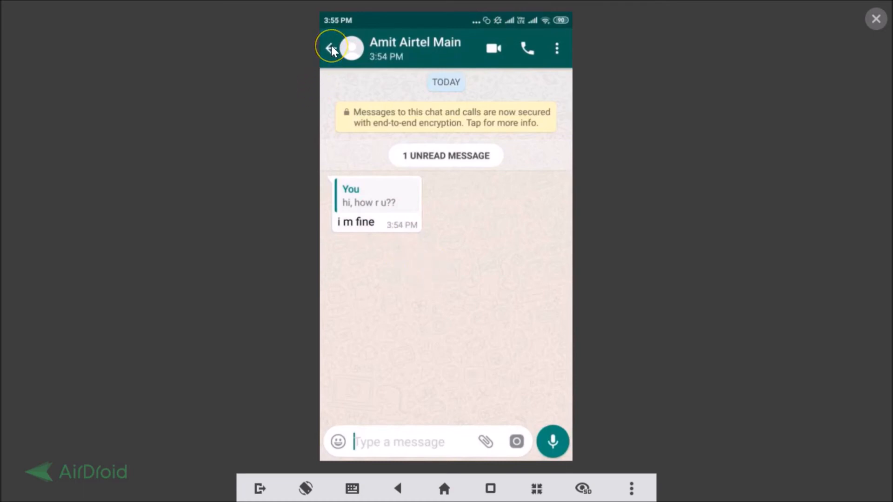
left_click(331, 47)
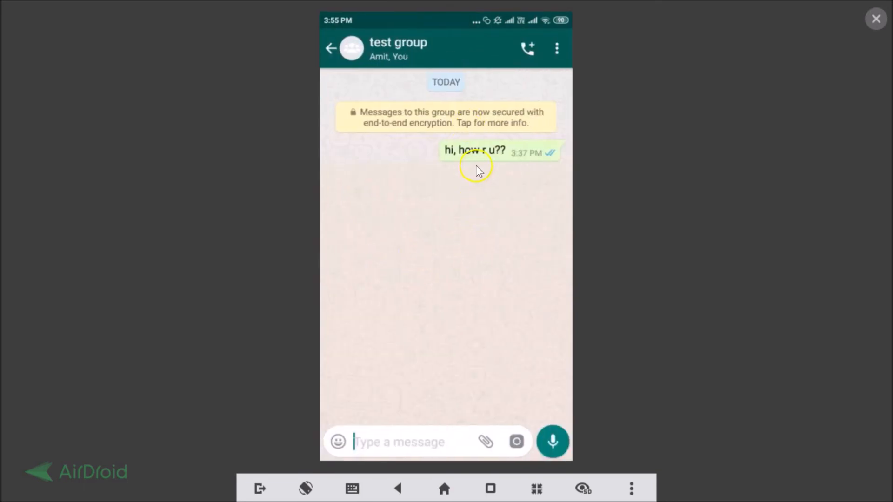
mouse_move(478, 239)
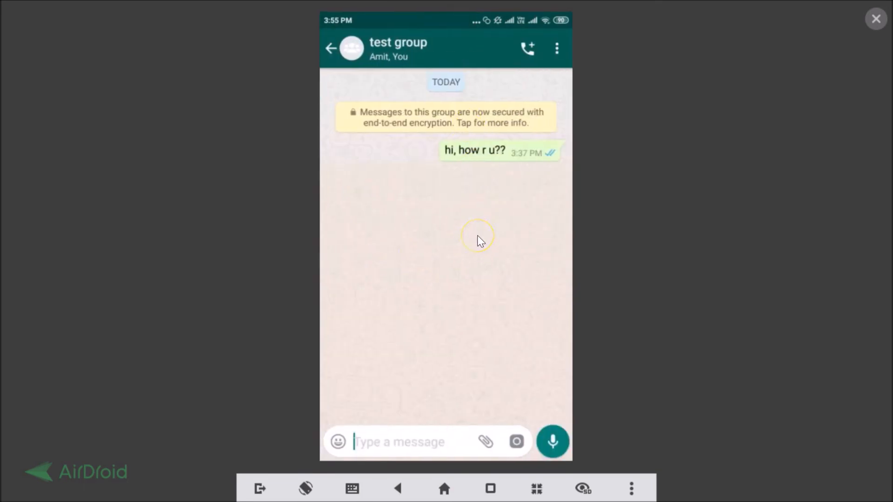
left_click(332, 48)
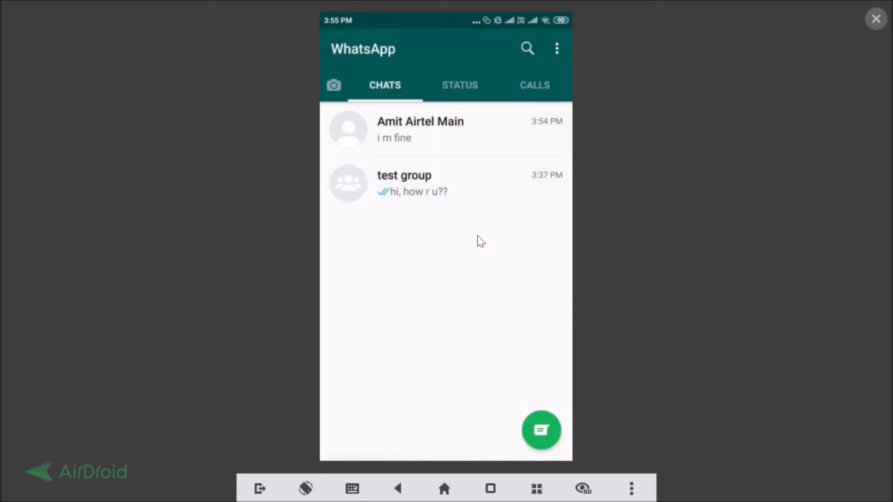
Reopen WhatsApp on the sender's phone to show the private chat with 'i m fine' delivered.
left_click(444, 488)
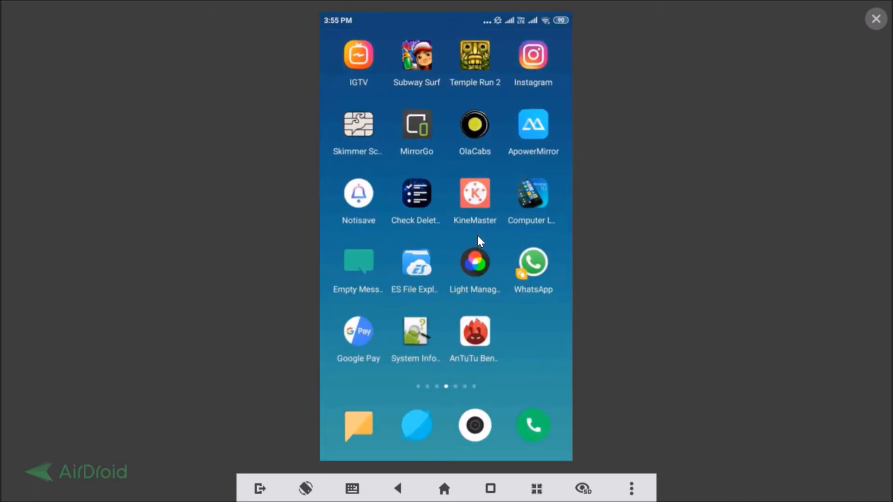
left_click(532, 261)
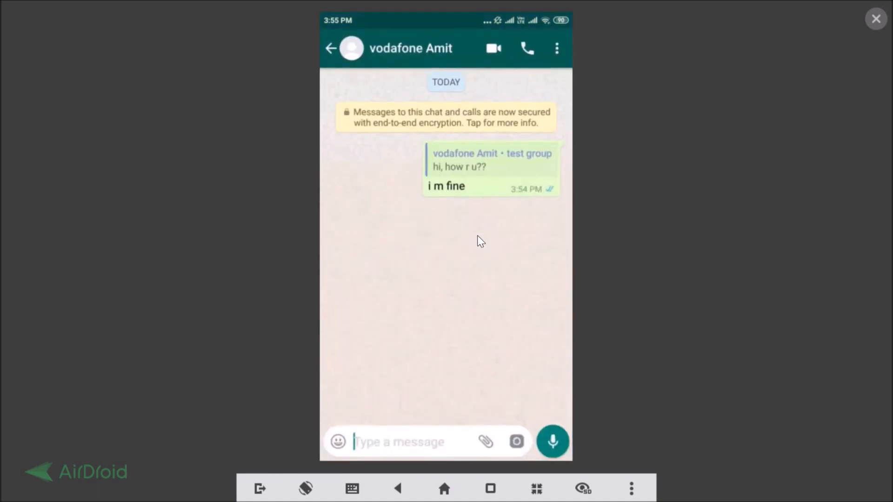
left_click(399, 441)
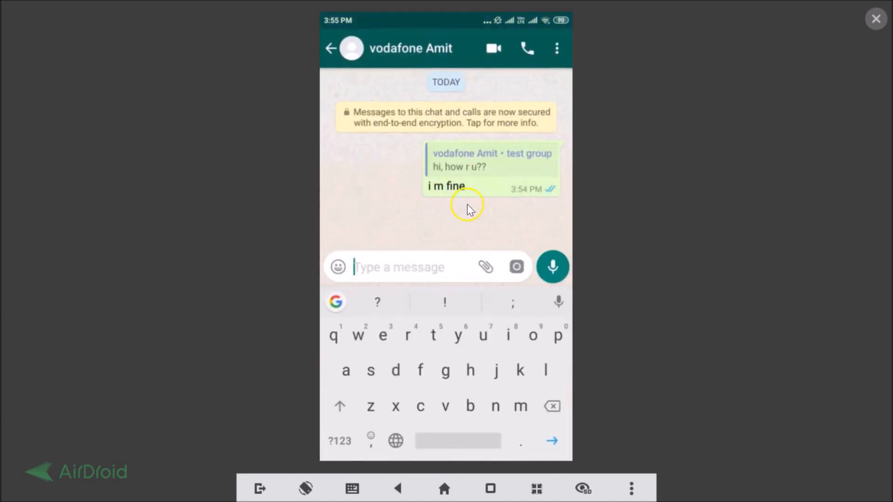